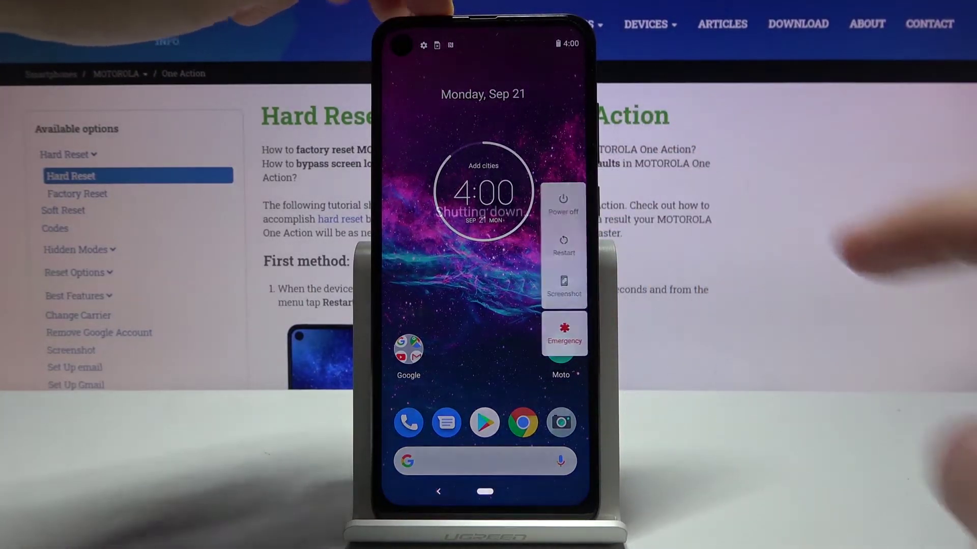
- Power off the Motorola One Action from the power menu
click(563, 203)
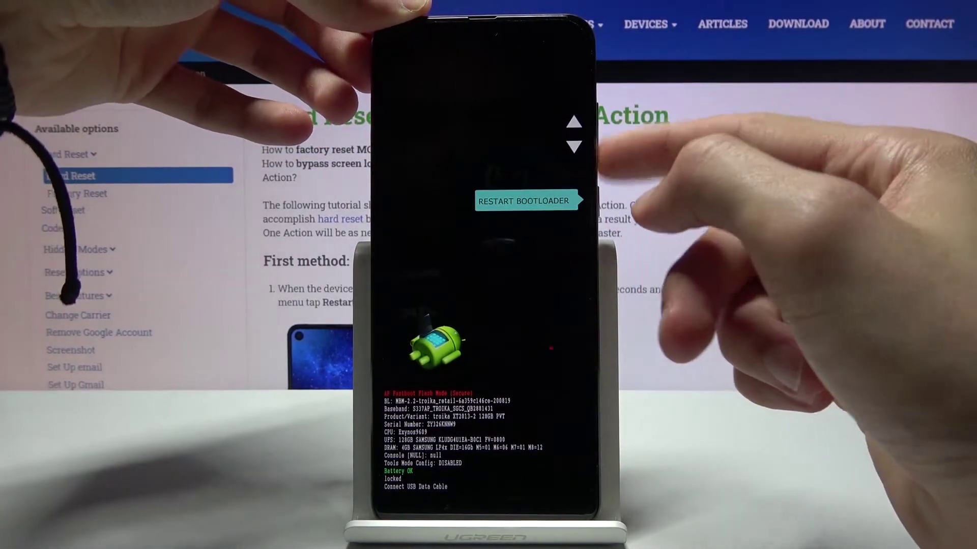
- In the fastboot menu, move the highlighted option from Restart Bootloader to Recovery Mode
click(574, 147)
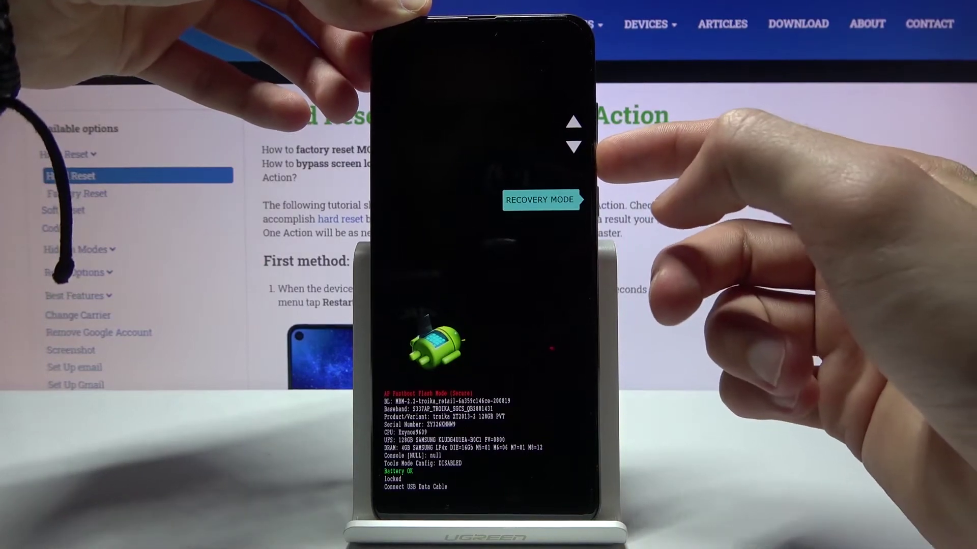